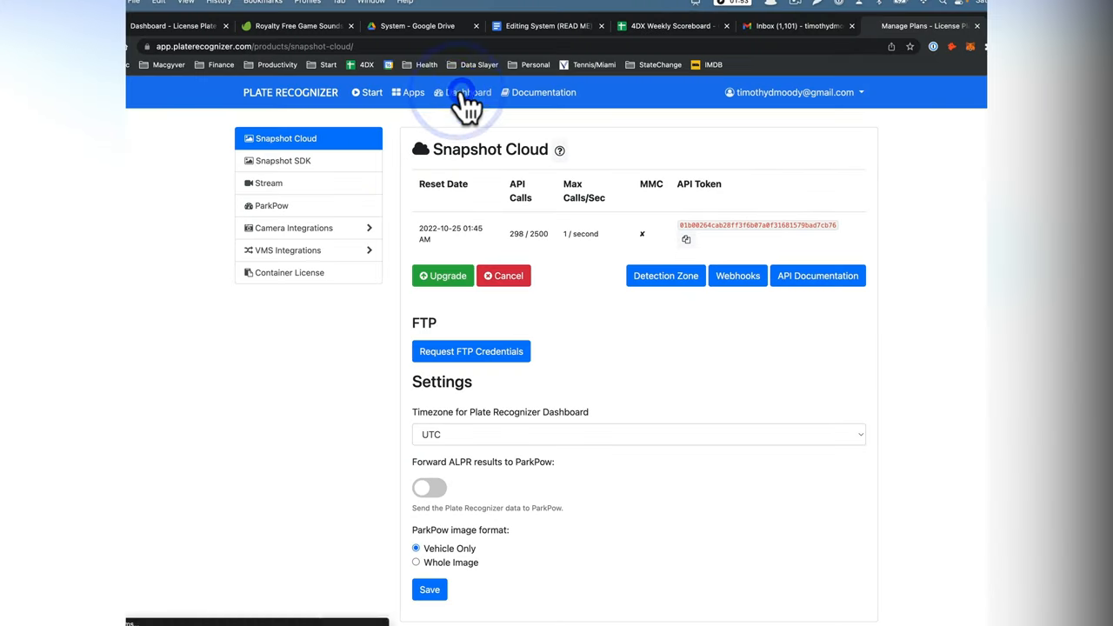
# Step: Open the Dashboard listing recognized license plates with confidence scores and vehicle images
pyautogui.click(468, 93)
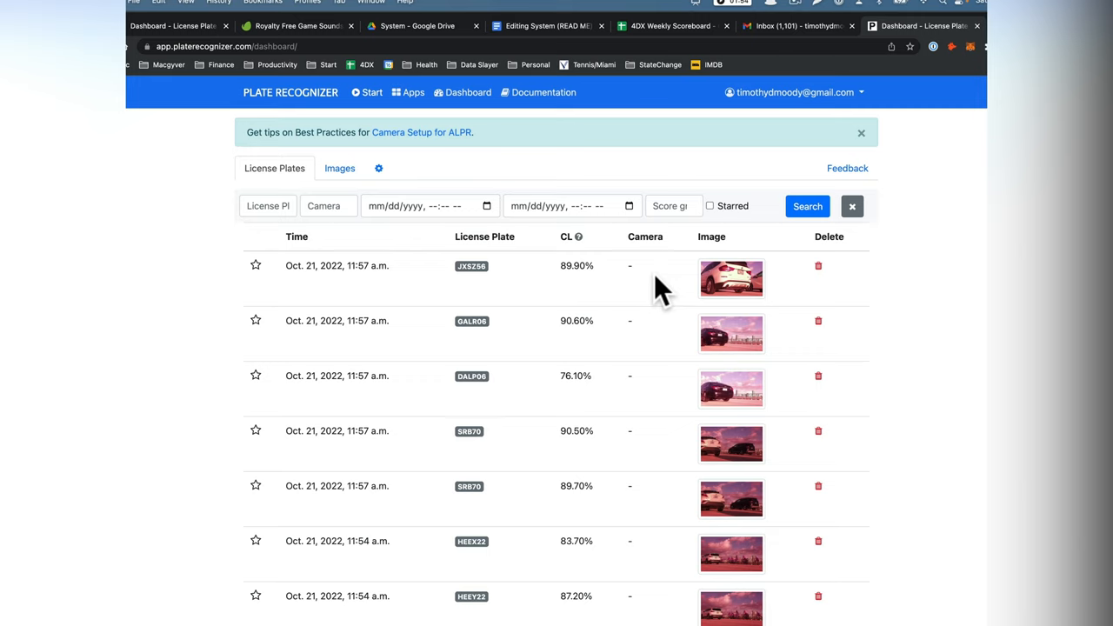
pyautogui.moveTo(884, 335)
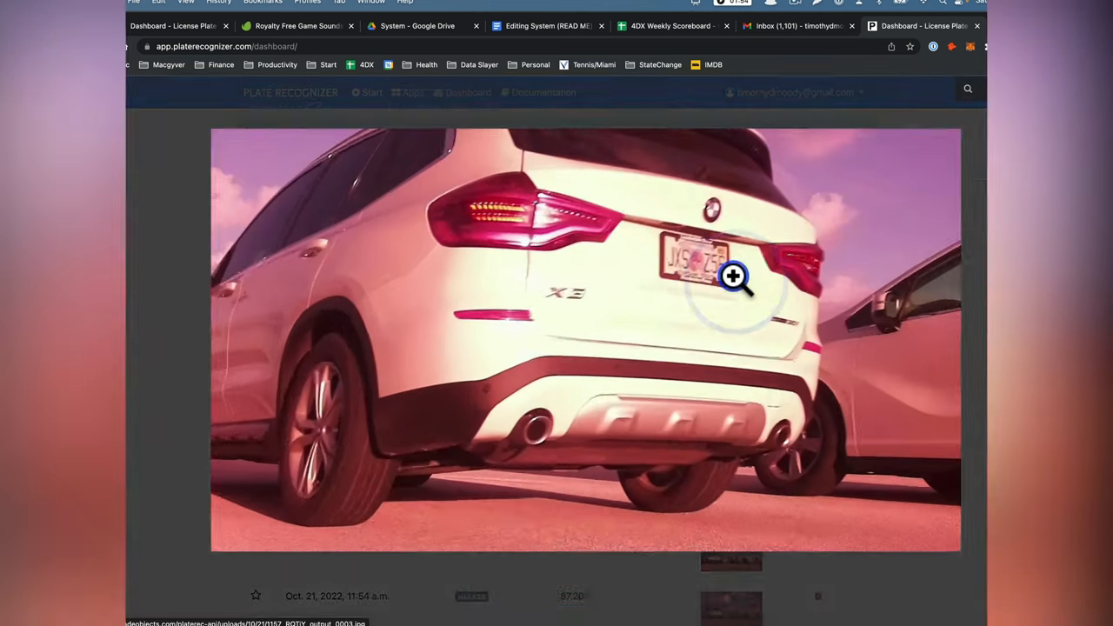
pyautogui.click(733, 276)
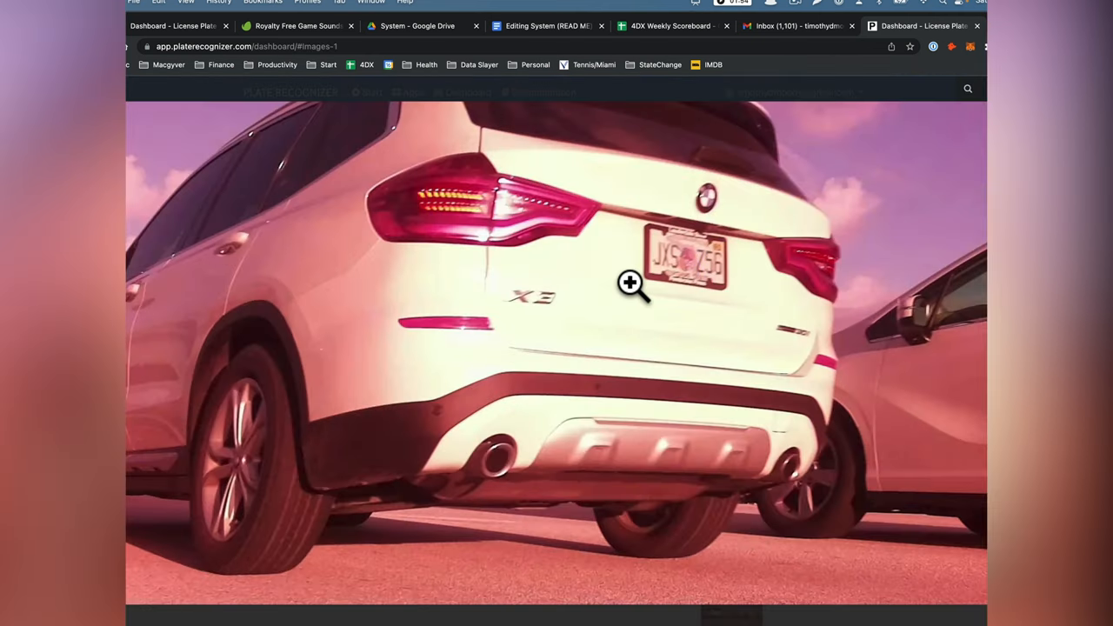
pyautogui.moveTo(859, 288)
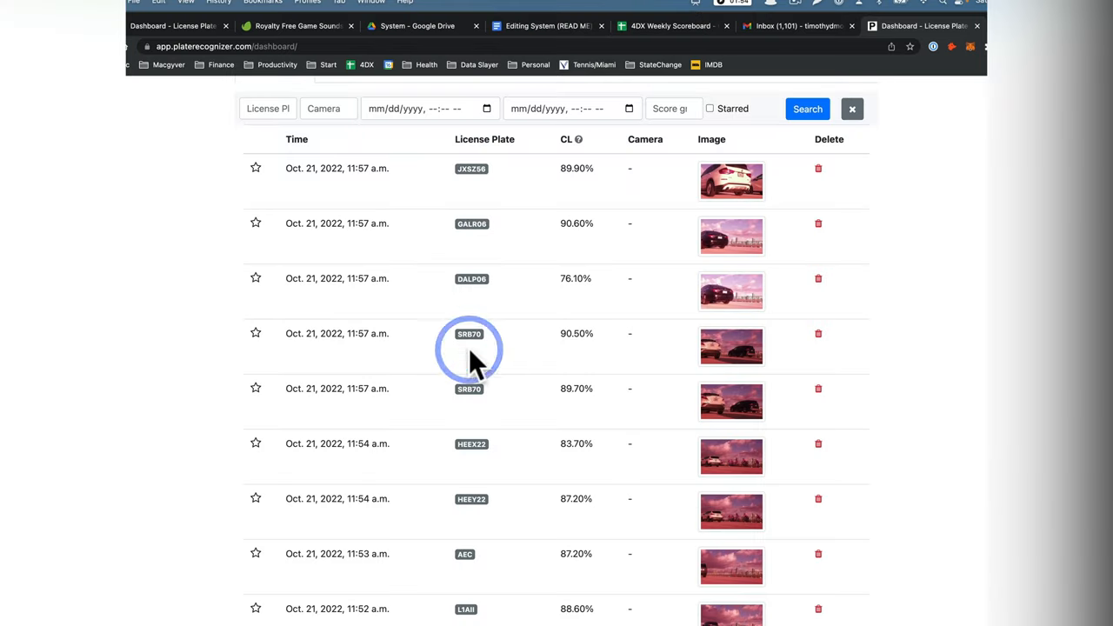
# Step: Scroll through the remaining first-page plates, then view the License_Plates entities in Datastore
pyautogui.scroll(-3)
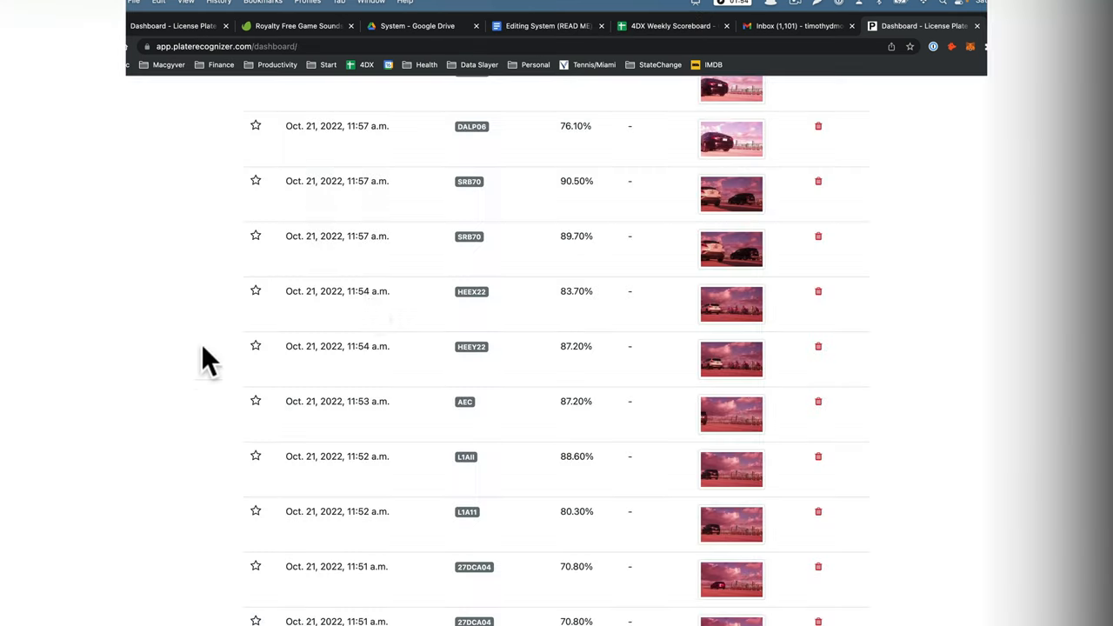
pyautogui.scroll(-3)
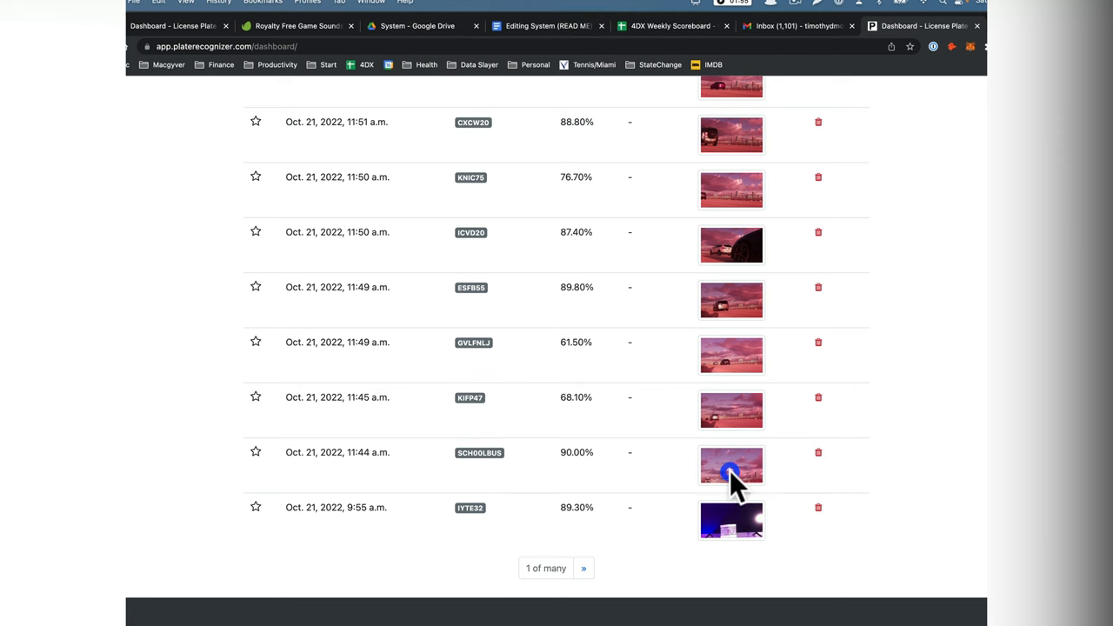
pyautogui.click(731, 467)
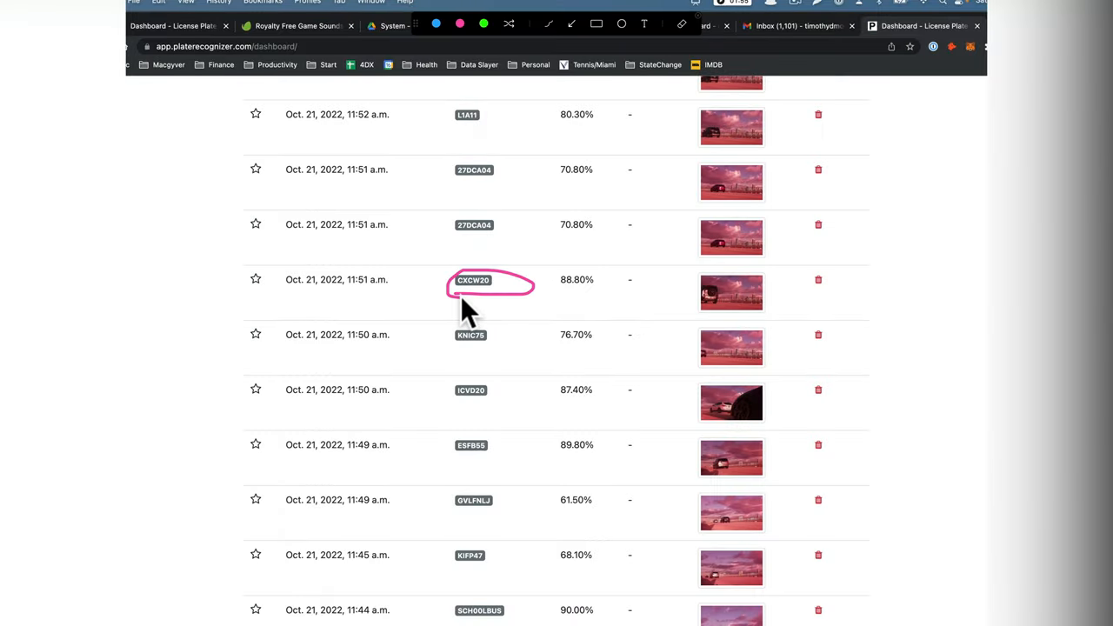
pyautogui.click(913, 36)
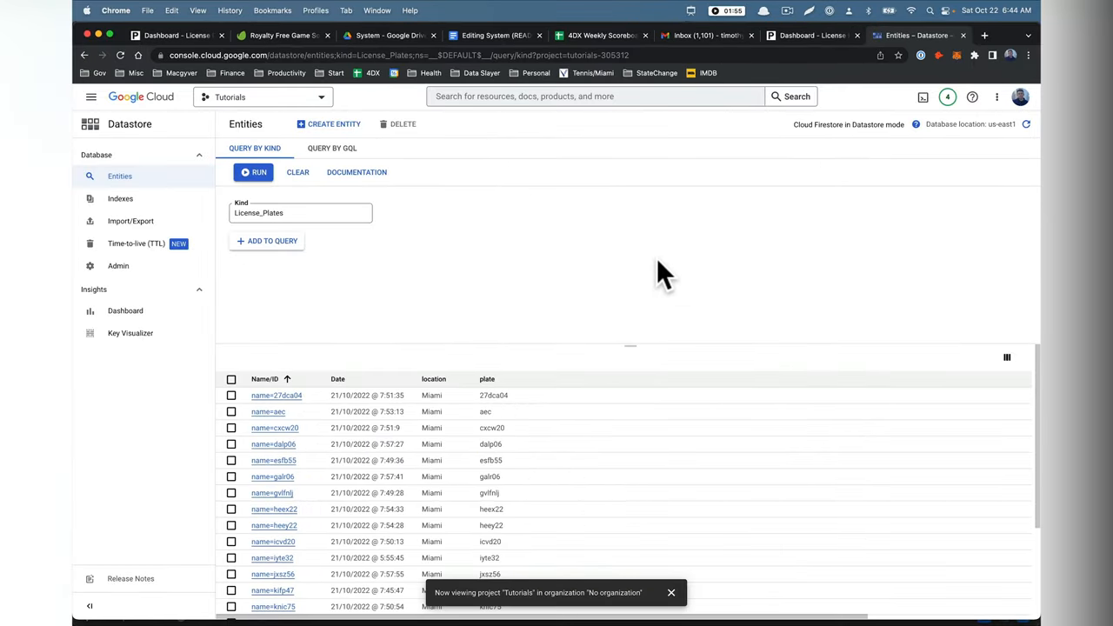
pyautogui.scroll(-3)
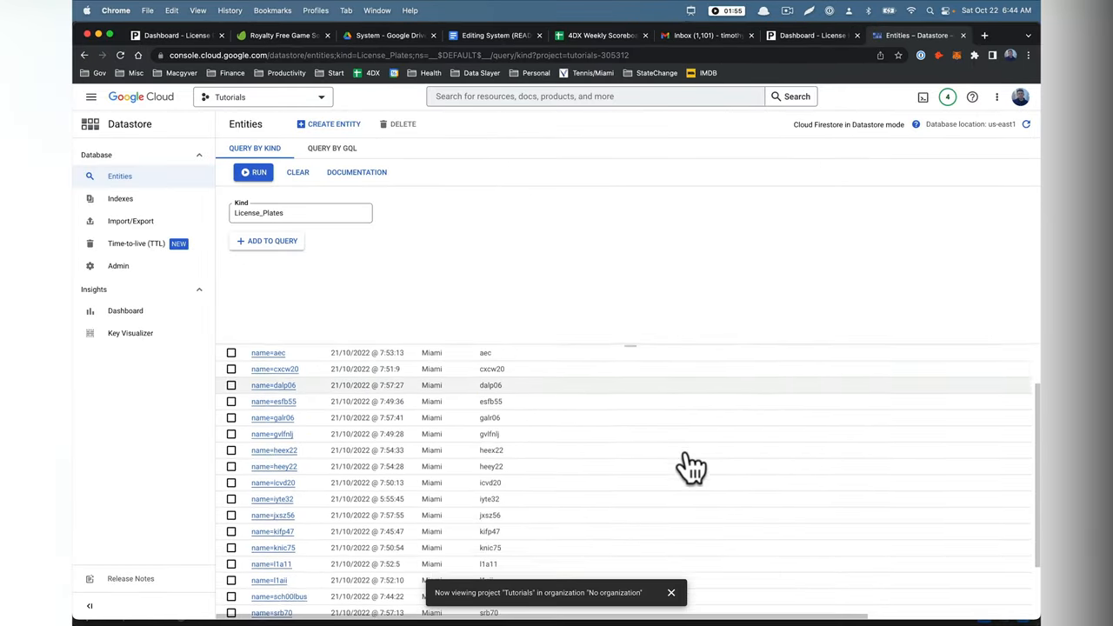
pyautogui.scroll(-3)
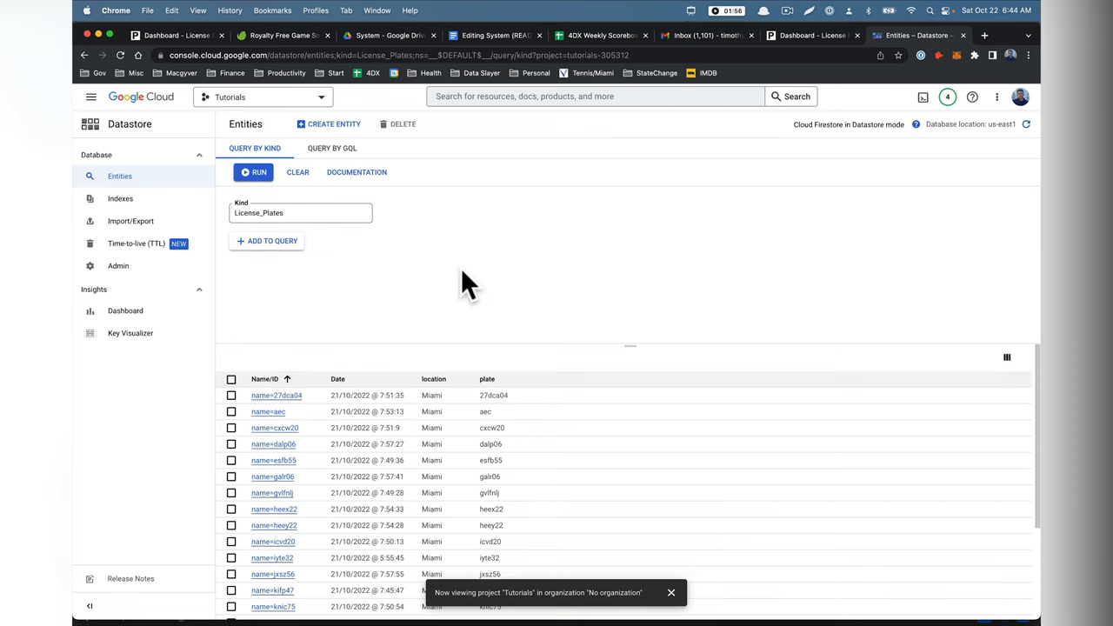
pyautogui.moveTo(476, 285)
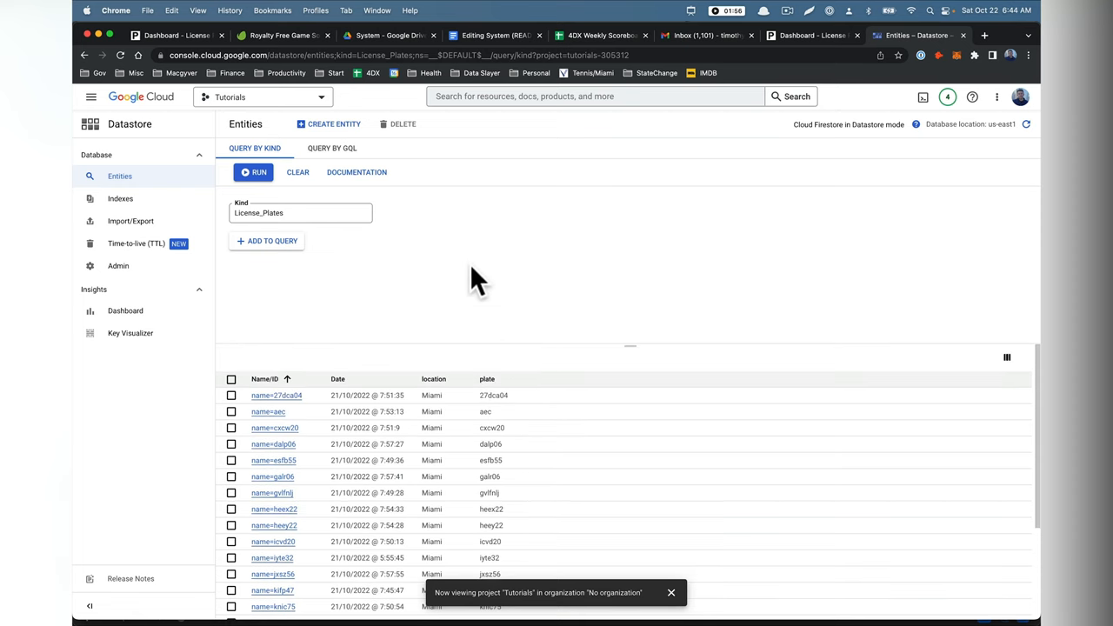
pyautogui.moveTo(422, 266)
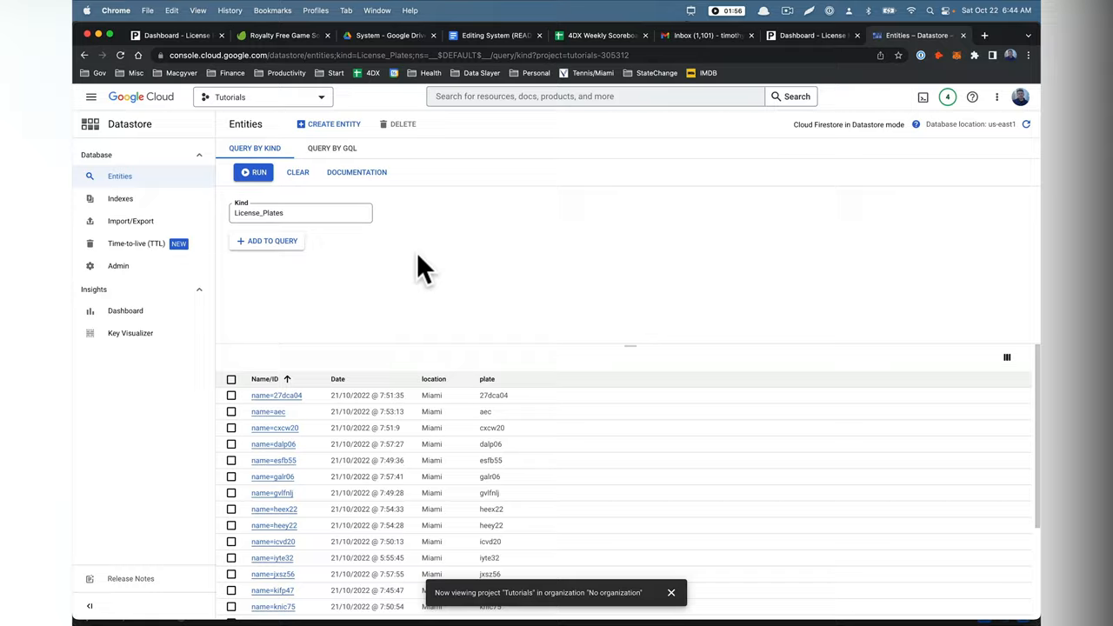